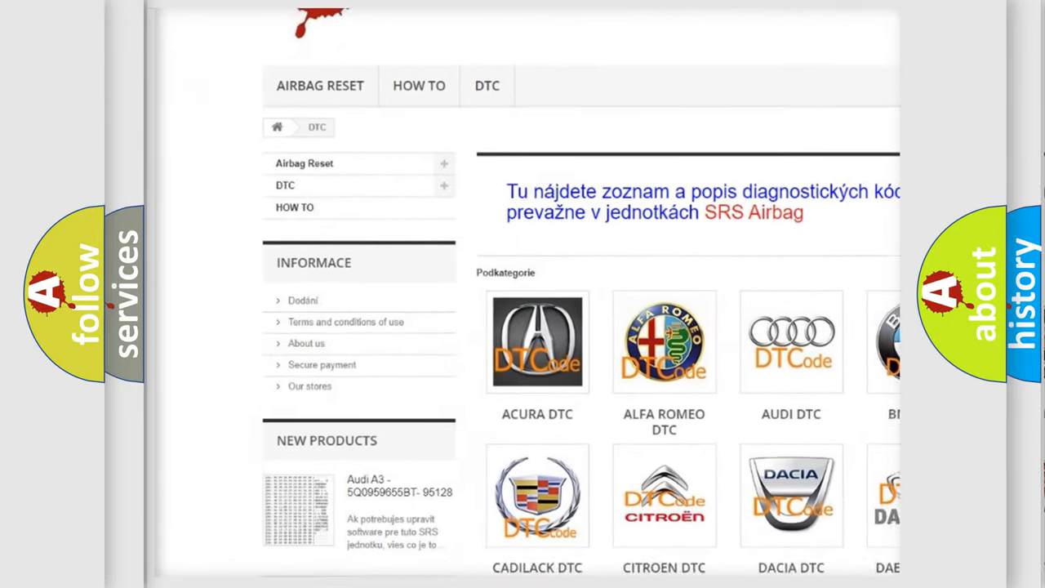
scroll(down, 3)
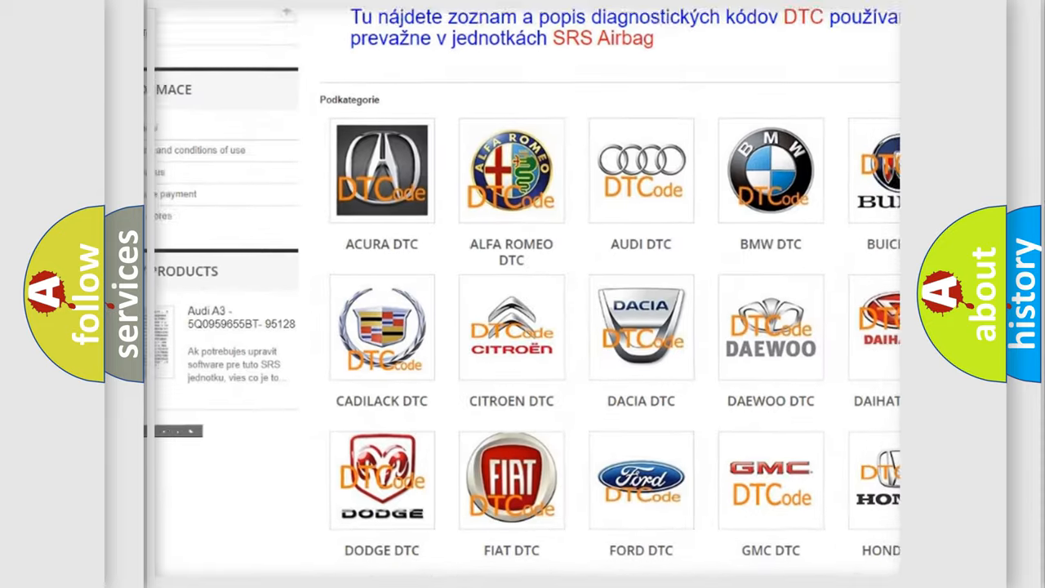
scroll(down, 3)
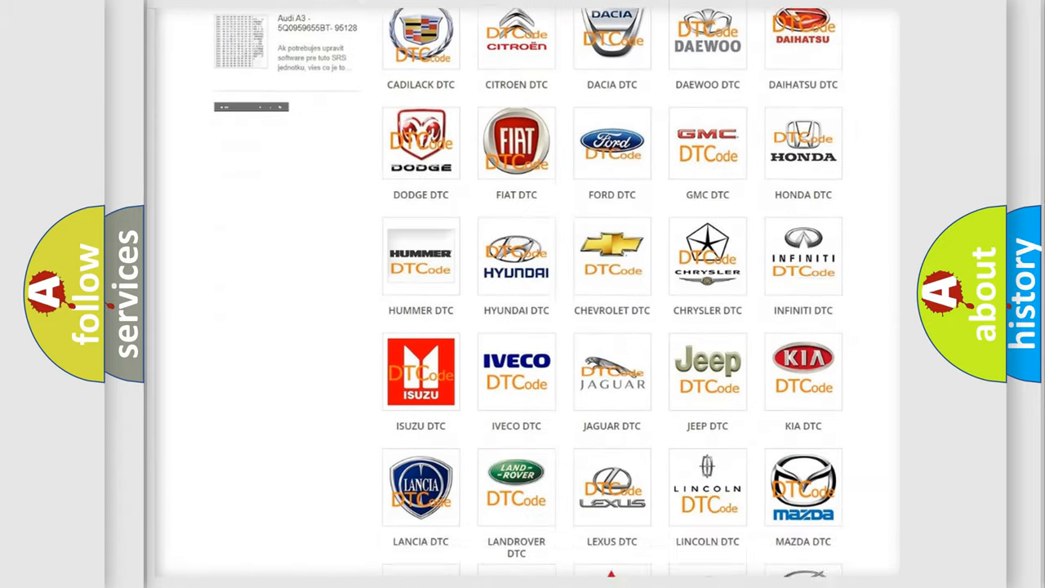
scroll(down, 3)
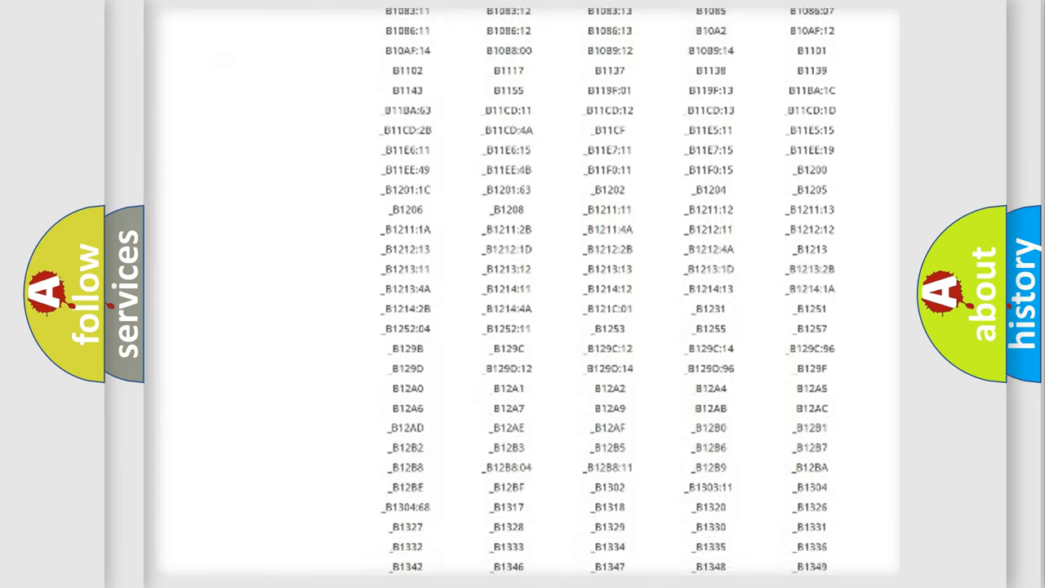
scroll(down, 3)
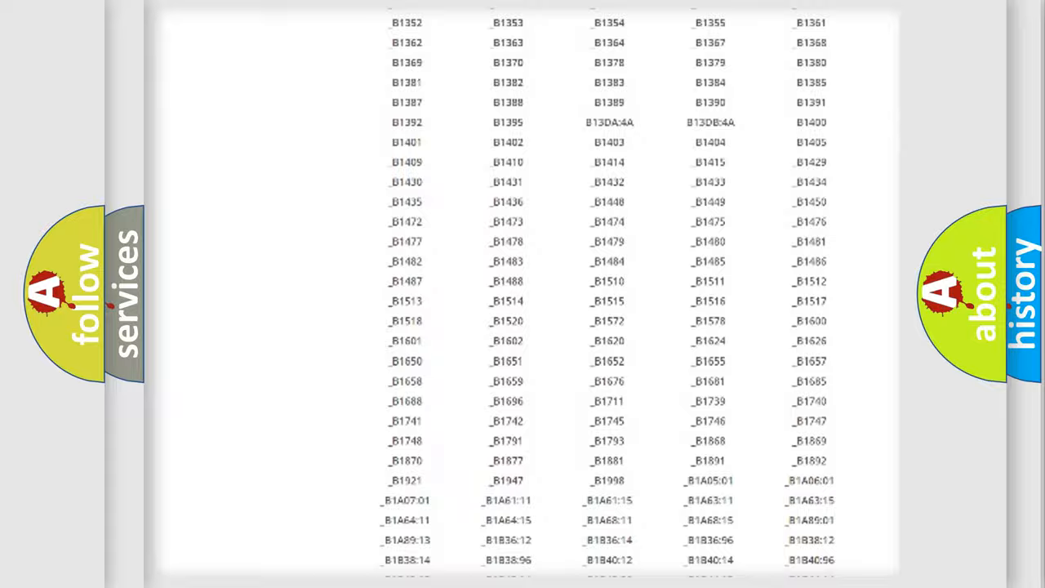